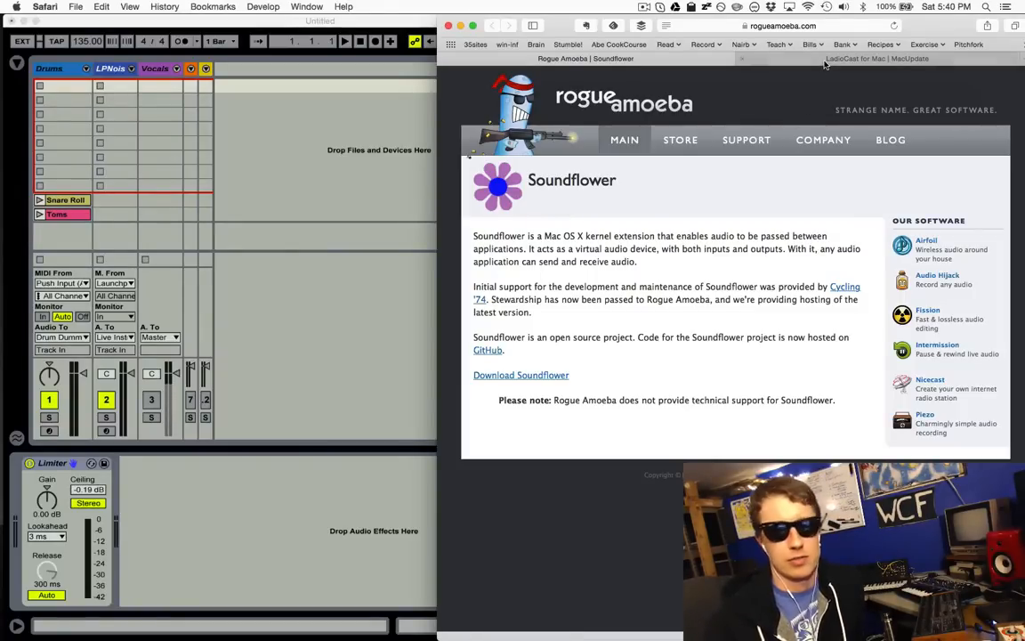
Switch to the 'LadioCast for Mac | MacUpdate' tab.
{"action": "left_click", "coordinate": [876, 57]}
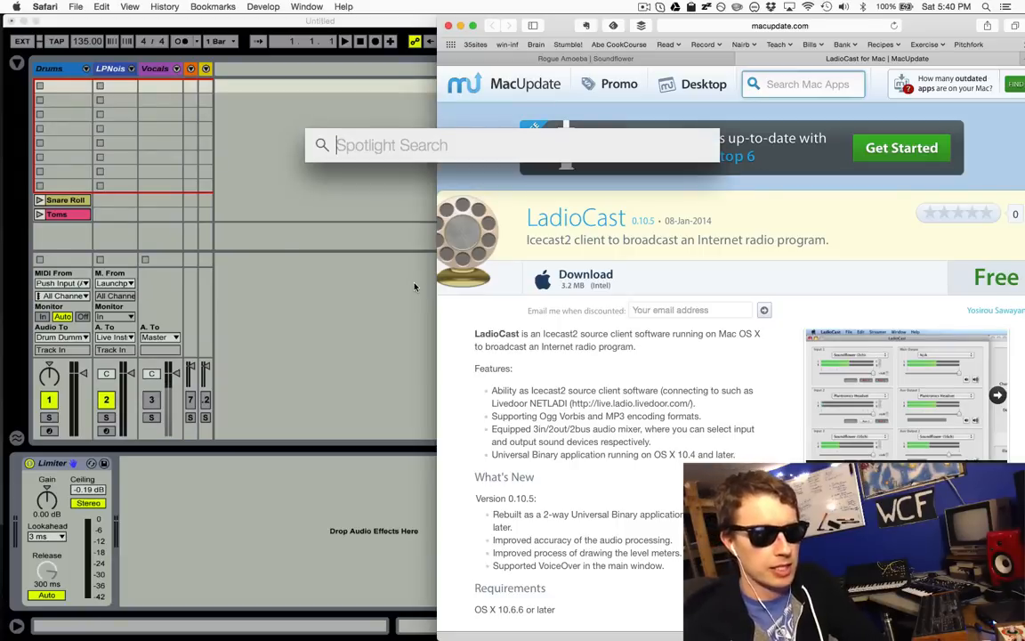
Launch LadioCast by typing 'LadioCast' into Spotlight.
{"action": "type", "text": "S"}
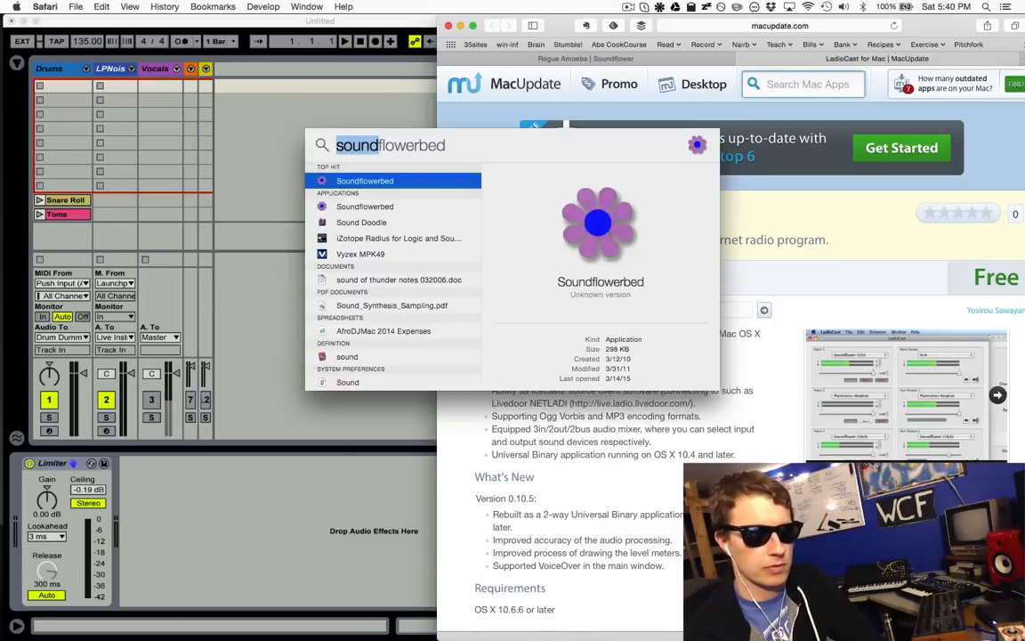
{"action": "type", "text": "LadioCast"}
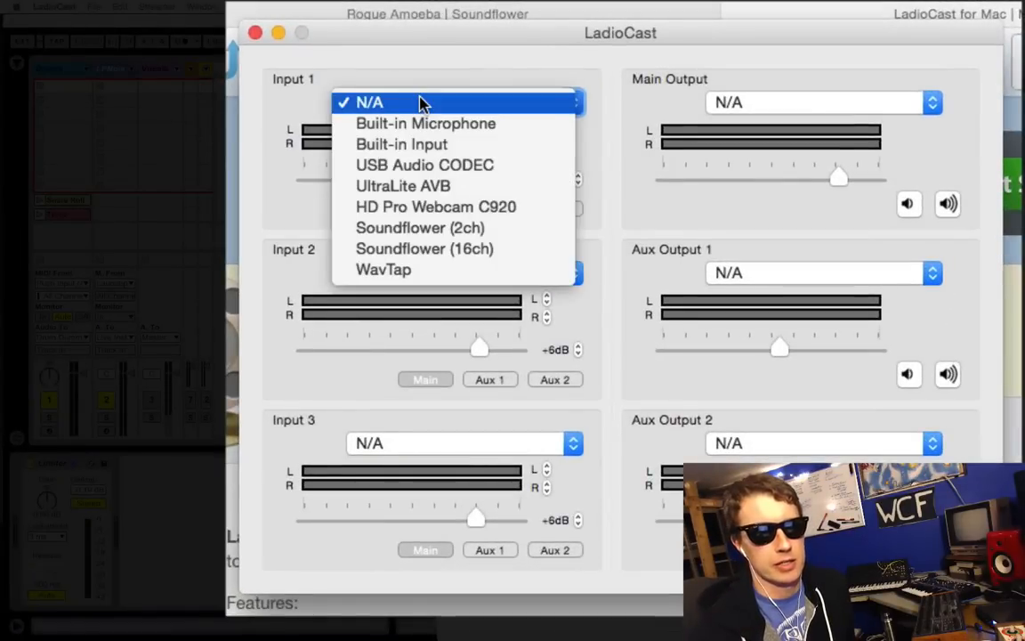
{"action": "mouse_move", "coordinate": [423, 249]}
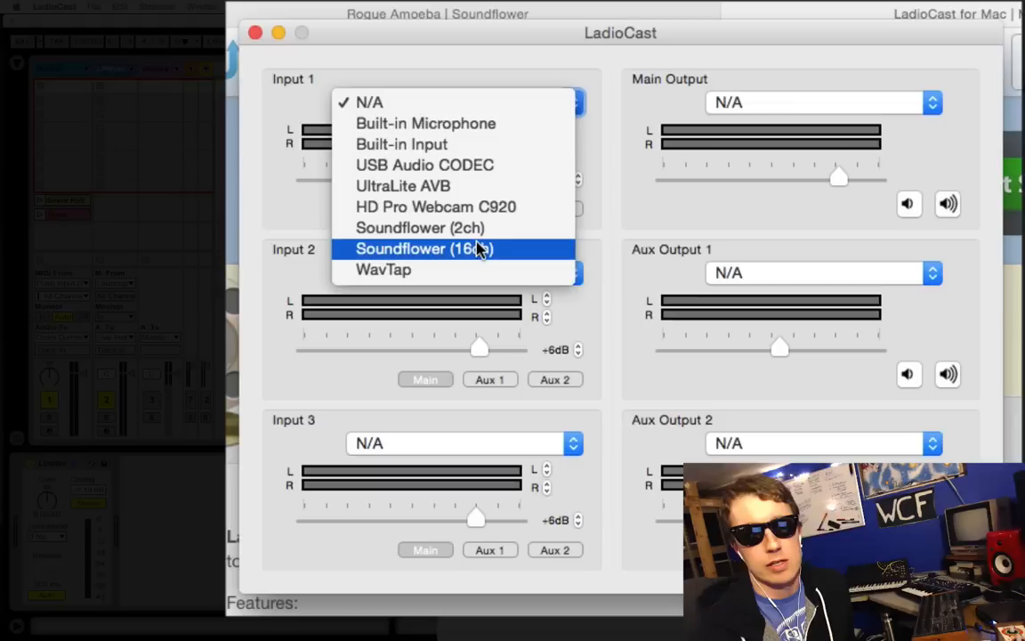
{"action": "mouse_move", "coordinate": [513, 256]}
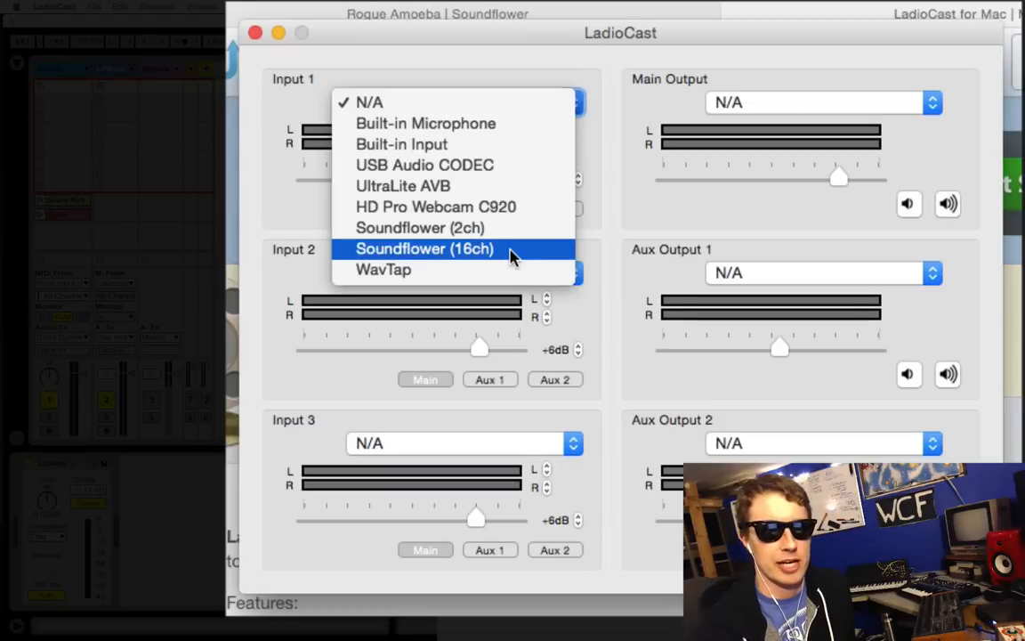
Set Input 1 to Soundflower (16ch) and return to the LadioCast mixer window.
{"action": "left_click", "coordinate": [423, 249]}
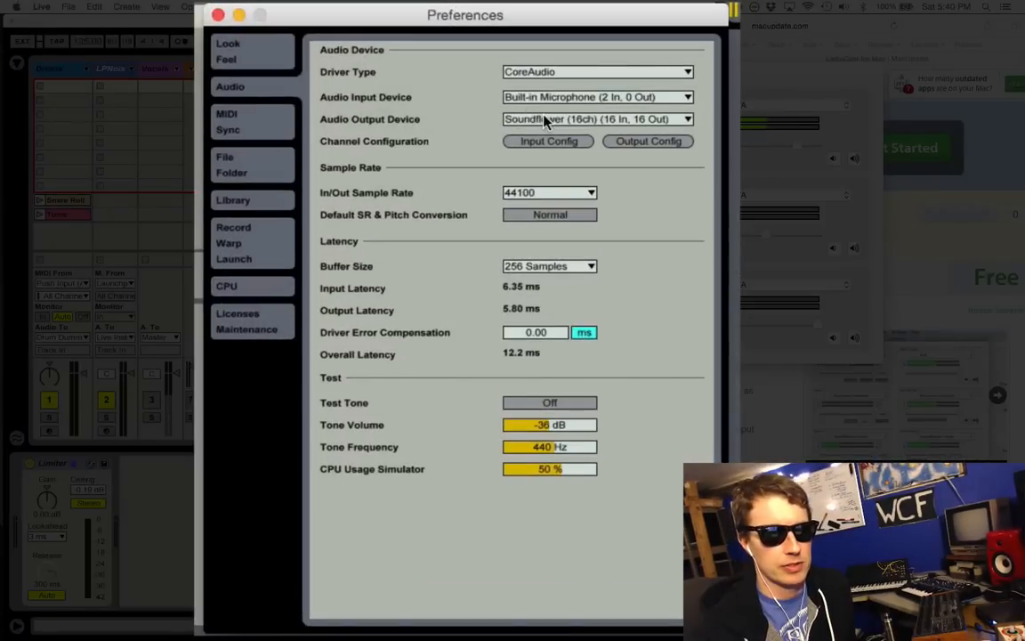
{"action": "left_click", "coordinate": [596, 117]}
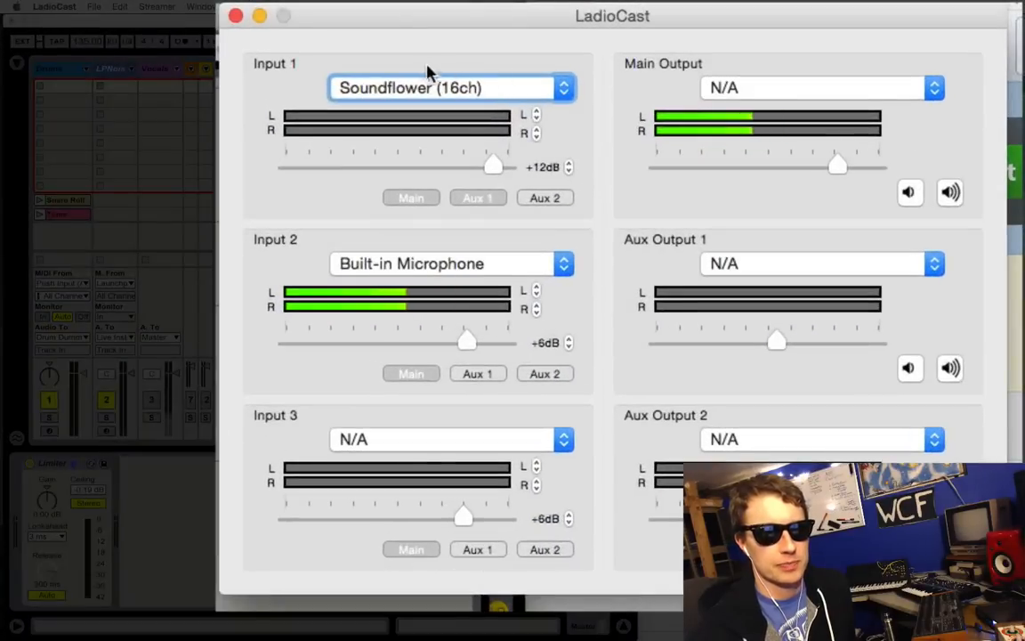
{"action": "mouse_move", "coordinate": [549, 240]}
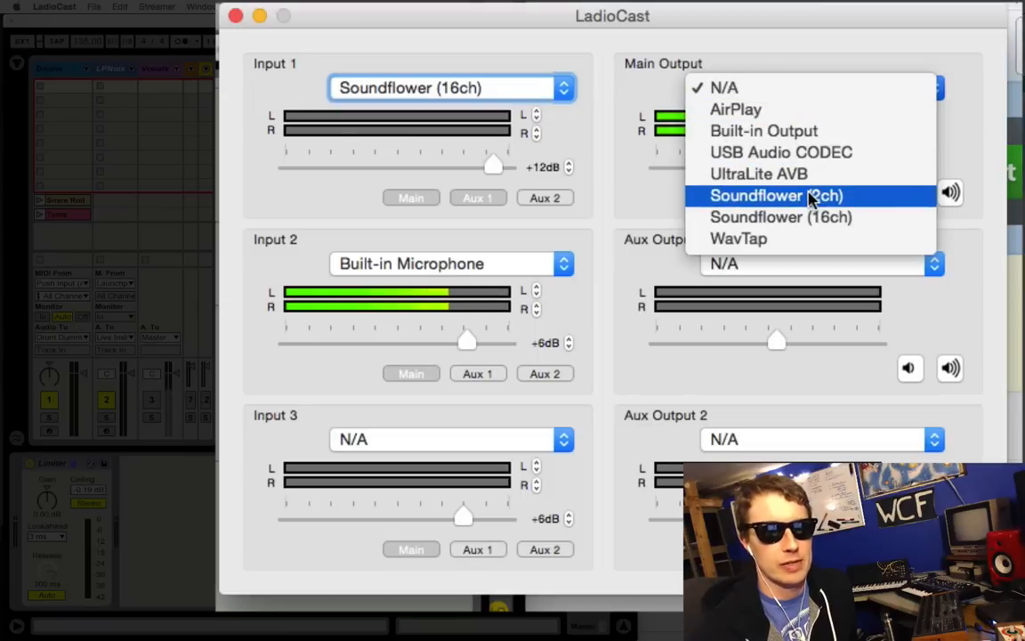
Set Main Output to Soundflower (2ch) and enable Aux 1 on Input 1.
{"action": "left_click", "coordinate": [774, 194]}
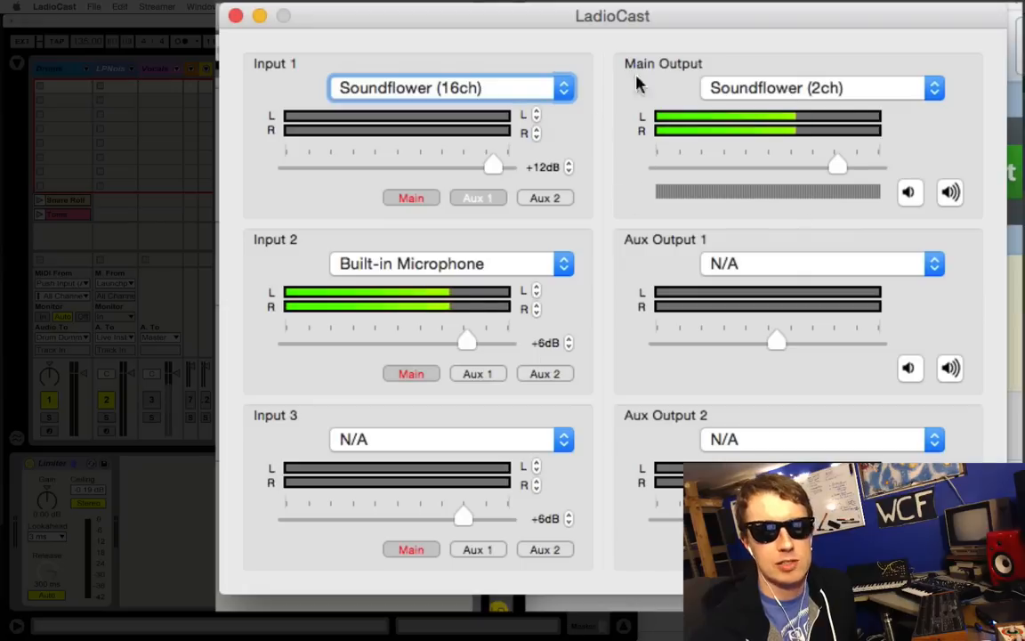
{"action": "mouse_move", "coordinate": [781, 84]}
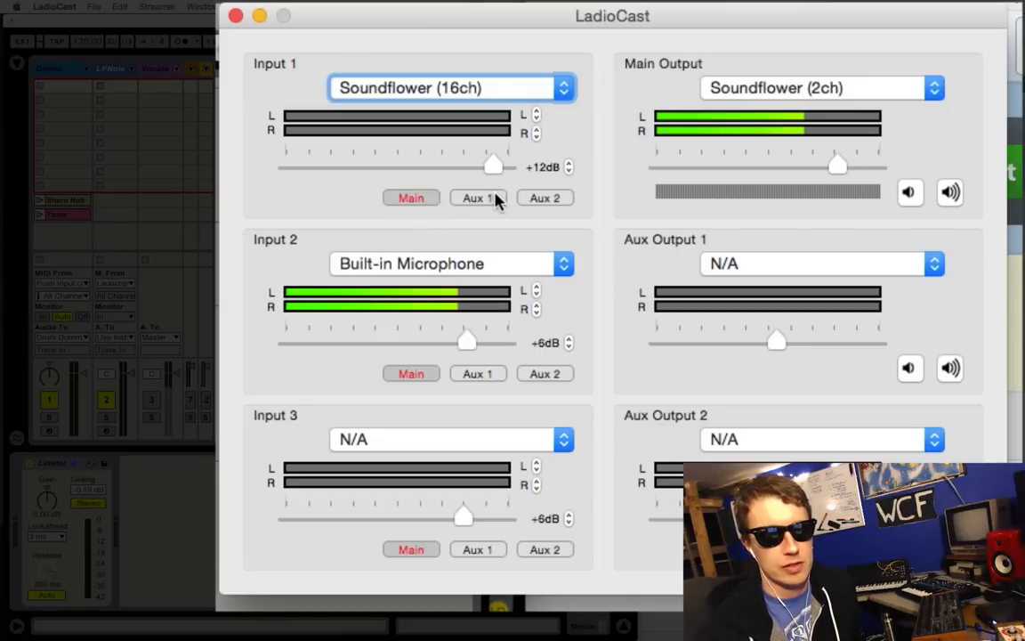
{"action": "left_click", "coordinate": [477, 197]}
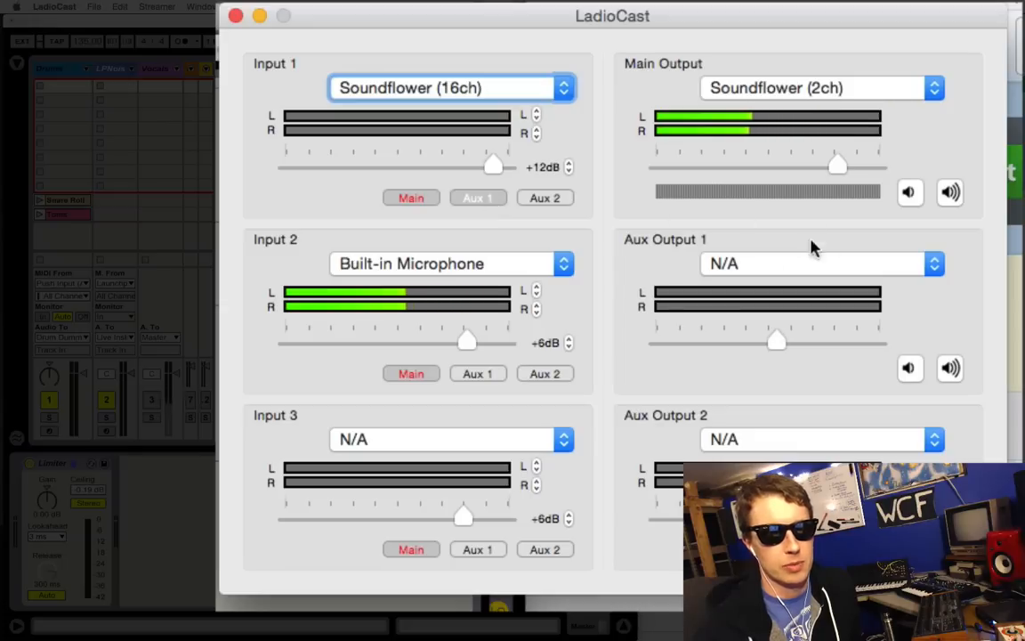
{"action": "mouse_move", "coordinate": [765, 253]}
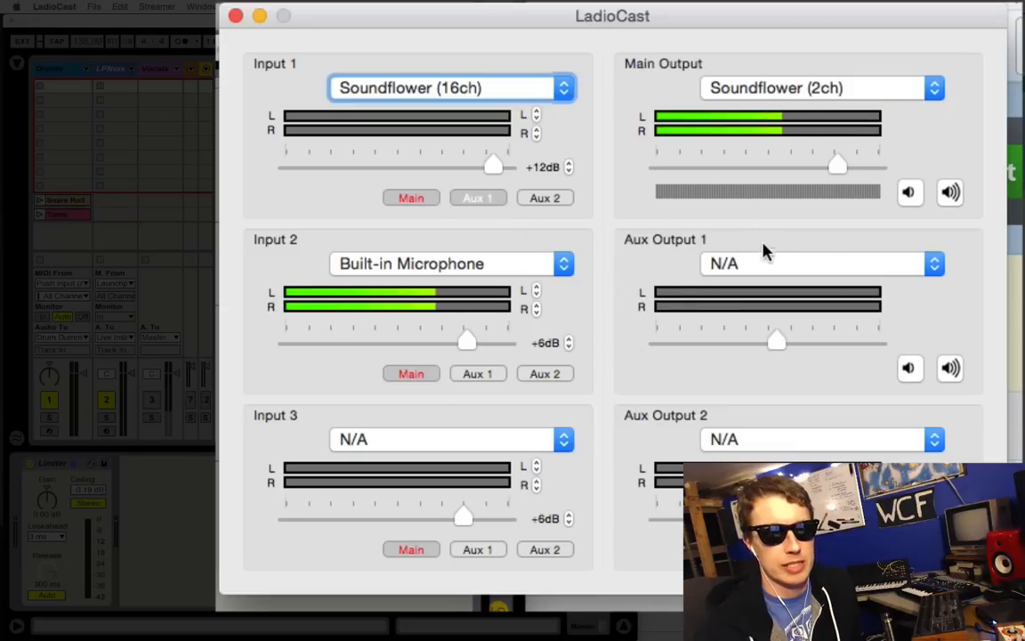
{"action": "left_click", "coordinate": [932, 264]}
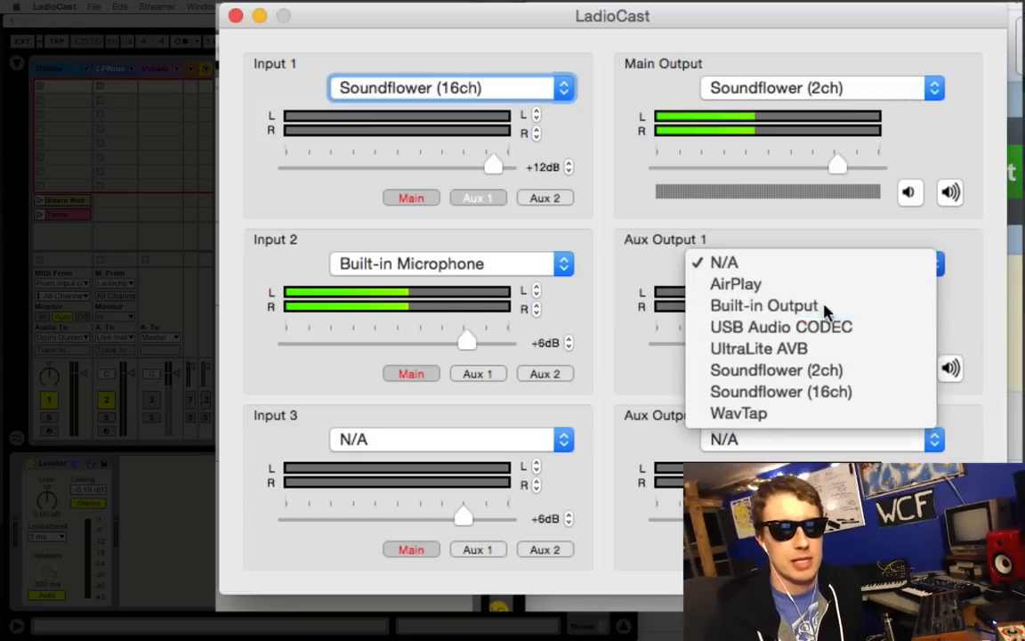
Set Aux Output 1 to Built-in Output so Input 1 reaches the headphones.
{"action": "left_click", "coordinate": [763, 306]}
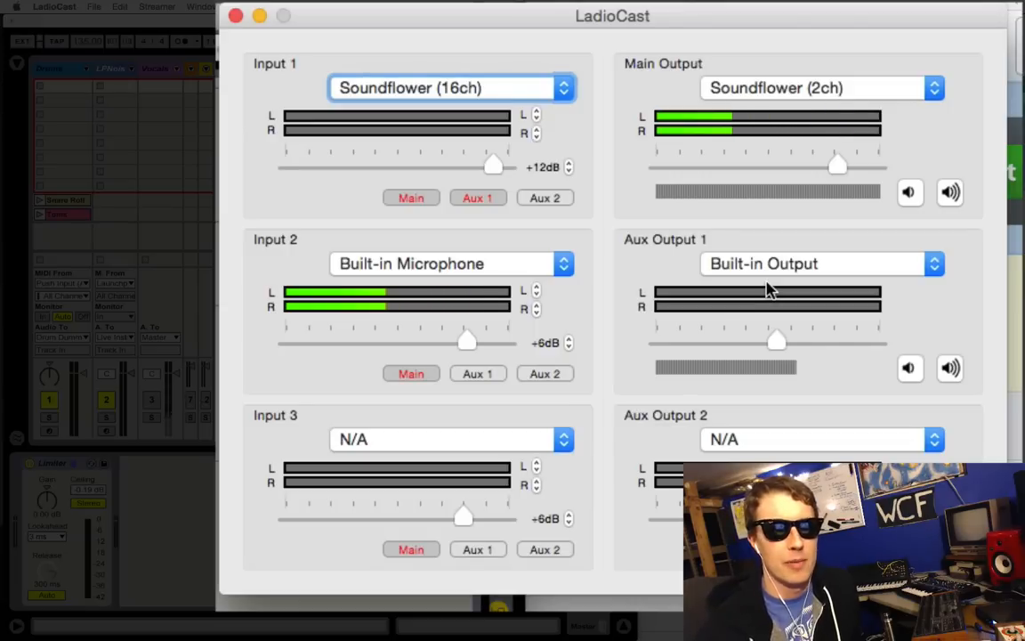
{"action": "mouse_move", "coordinate": [573, 324]}
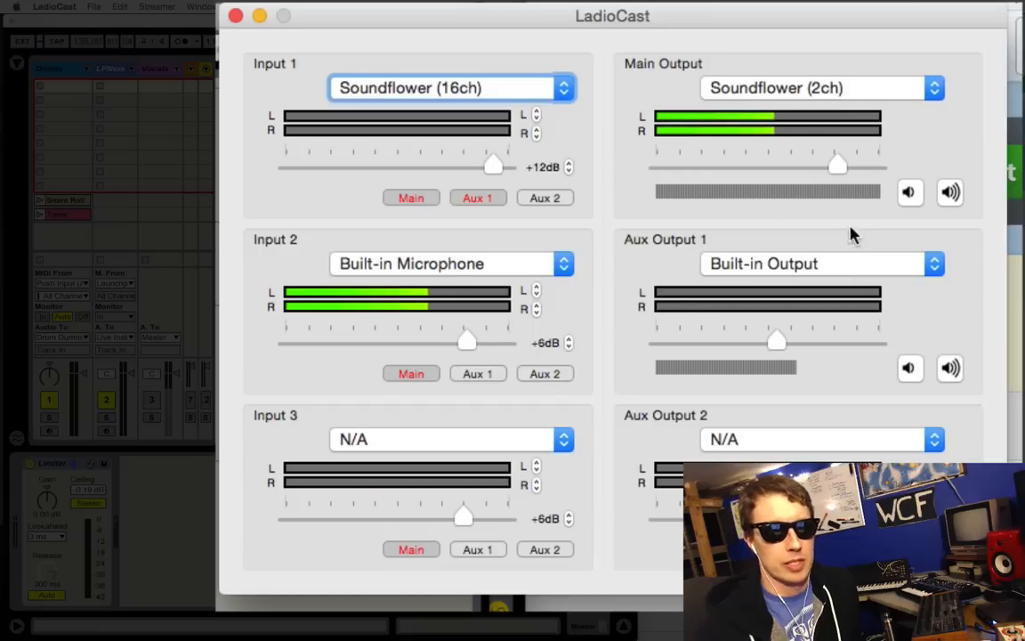
{"action": "mouse_move", "coordinate": [808, 106]}
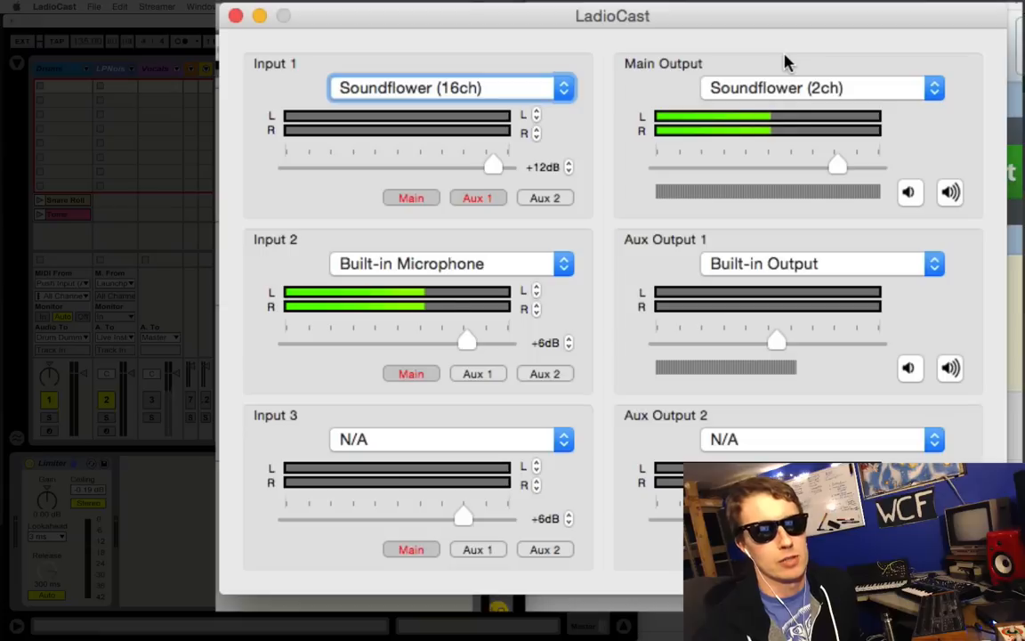
{"action": "mouse_move", "coordinate": [210, 182]}
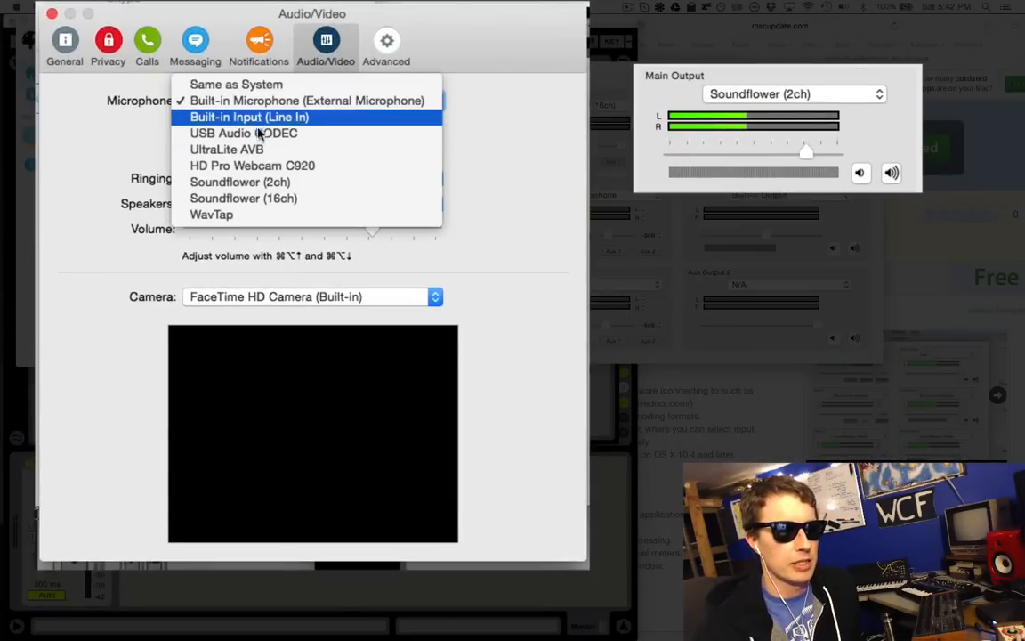
{"action": "mouse_move", "coordinate": [241, 182]}
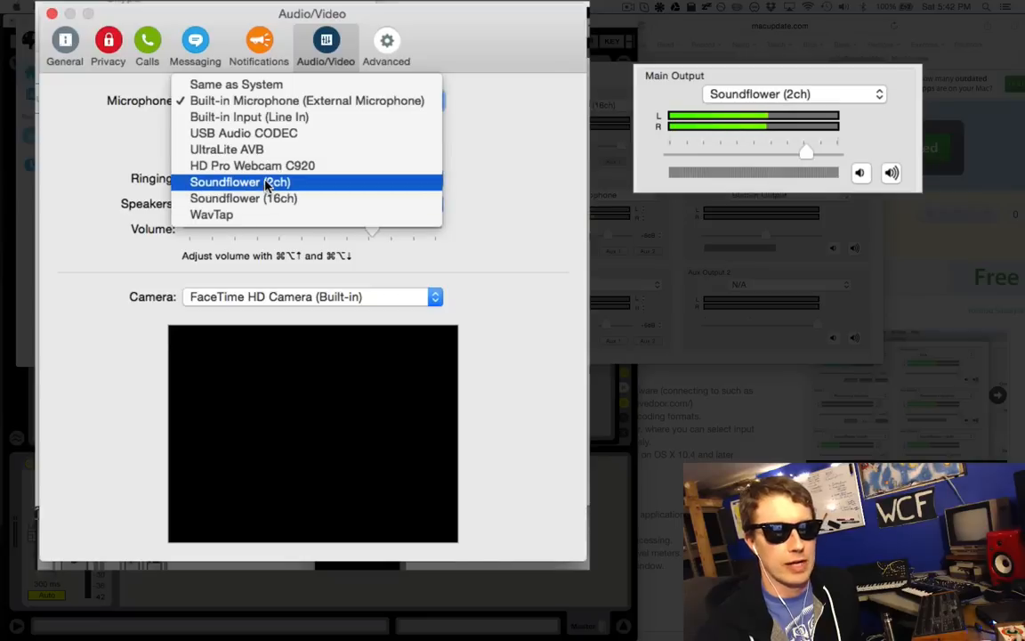
Choose Soundflower (2ch) as the microphone in Skype's Audio/Video preferences.
{"action": "left_click", "coordinate": [238, 182]}
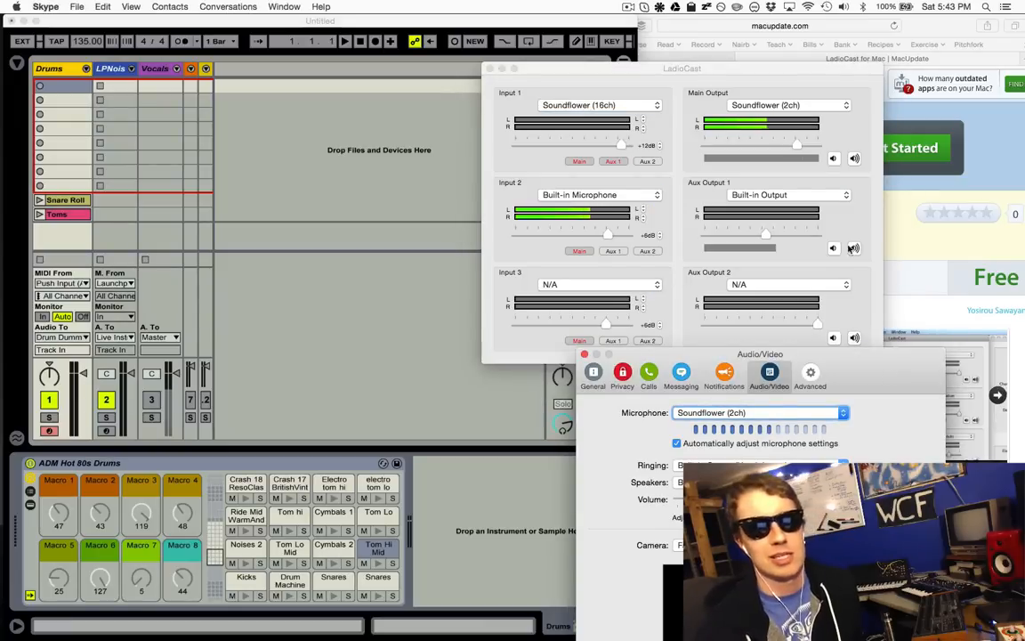
Bring the LadioCast mixer window back in front of Skype and Live.
{"action": "left_click", "coordinate": [682, 68]}
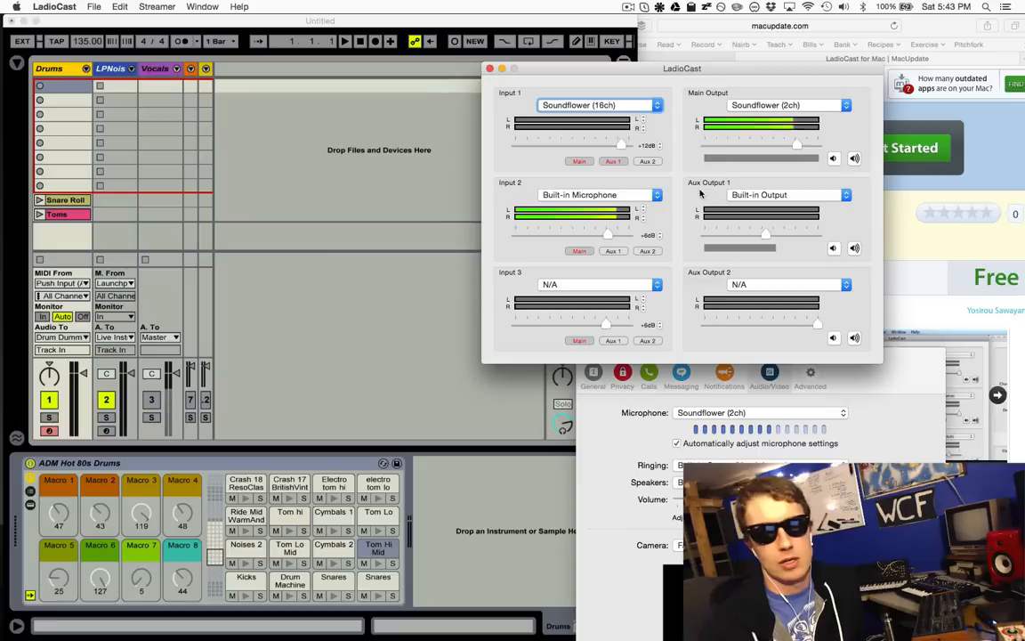